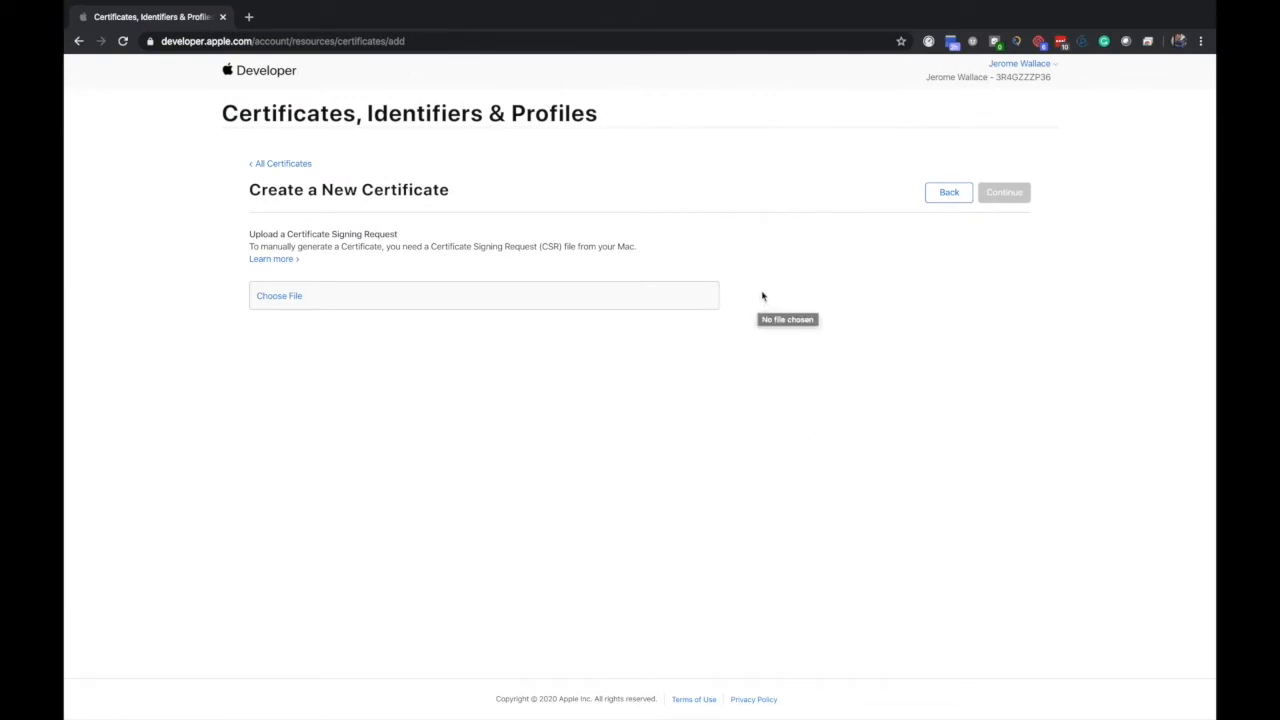
mouse_move(817, 395)
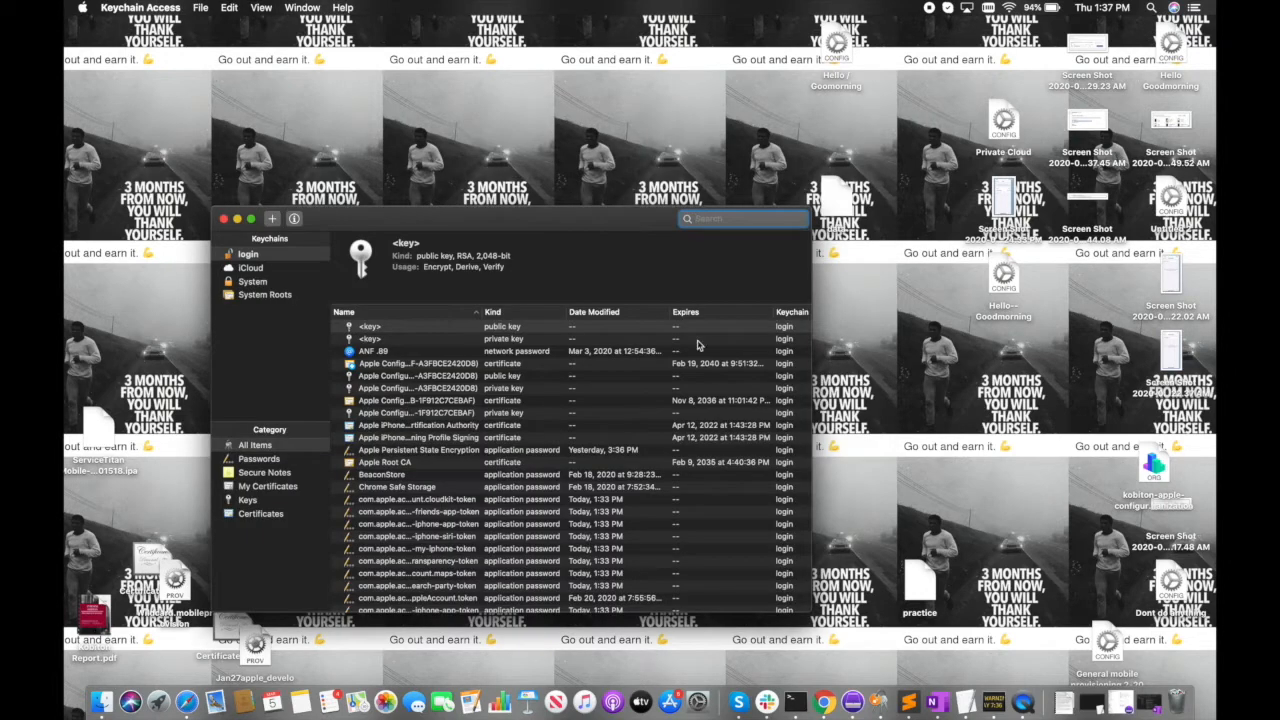
mouse_move(450, 221)
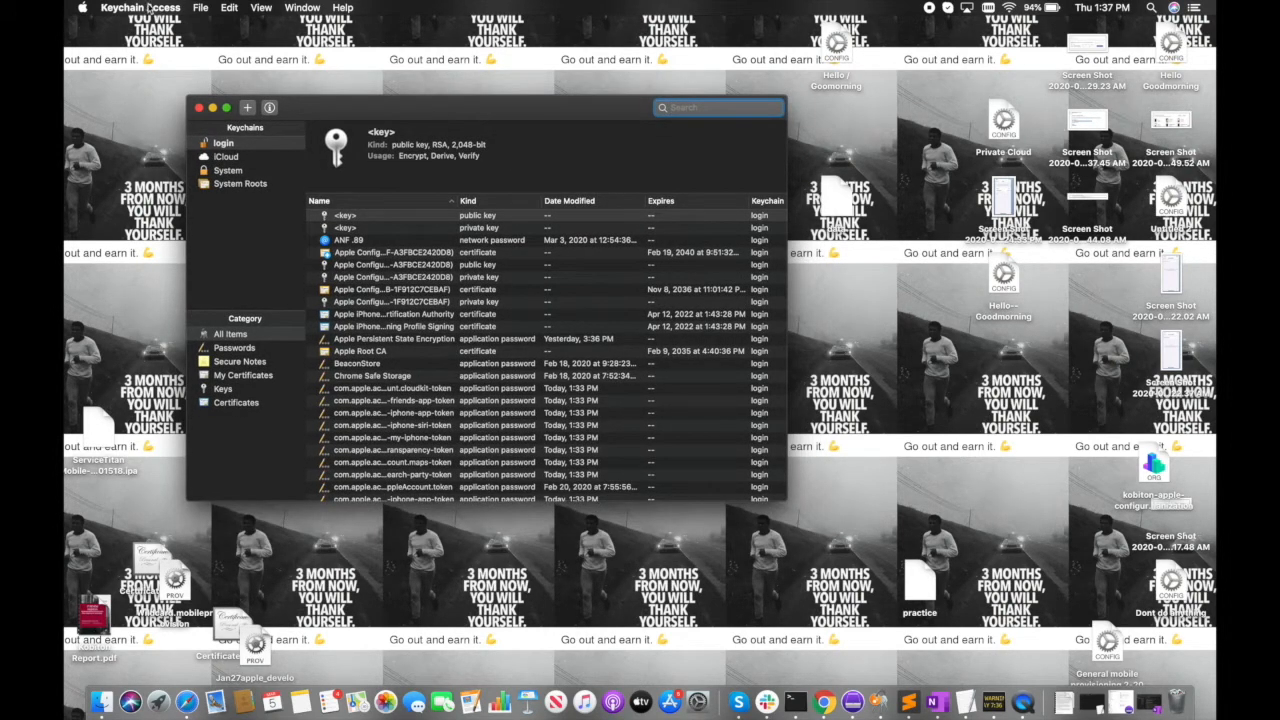
Request a certificate with common name 'Jerome', saved to disk rather than emailed.
click(141, 8)
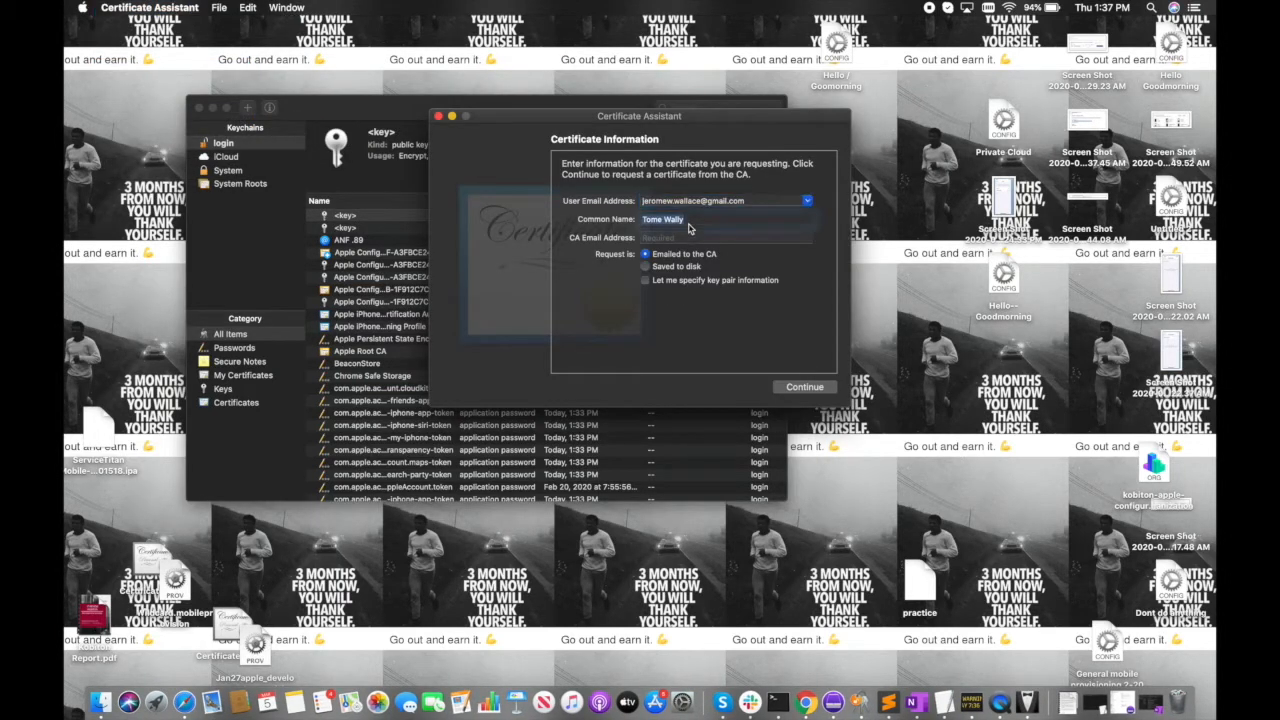
text(Jerome)
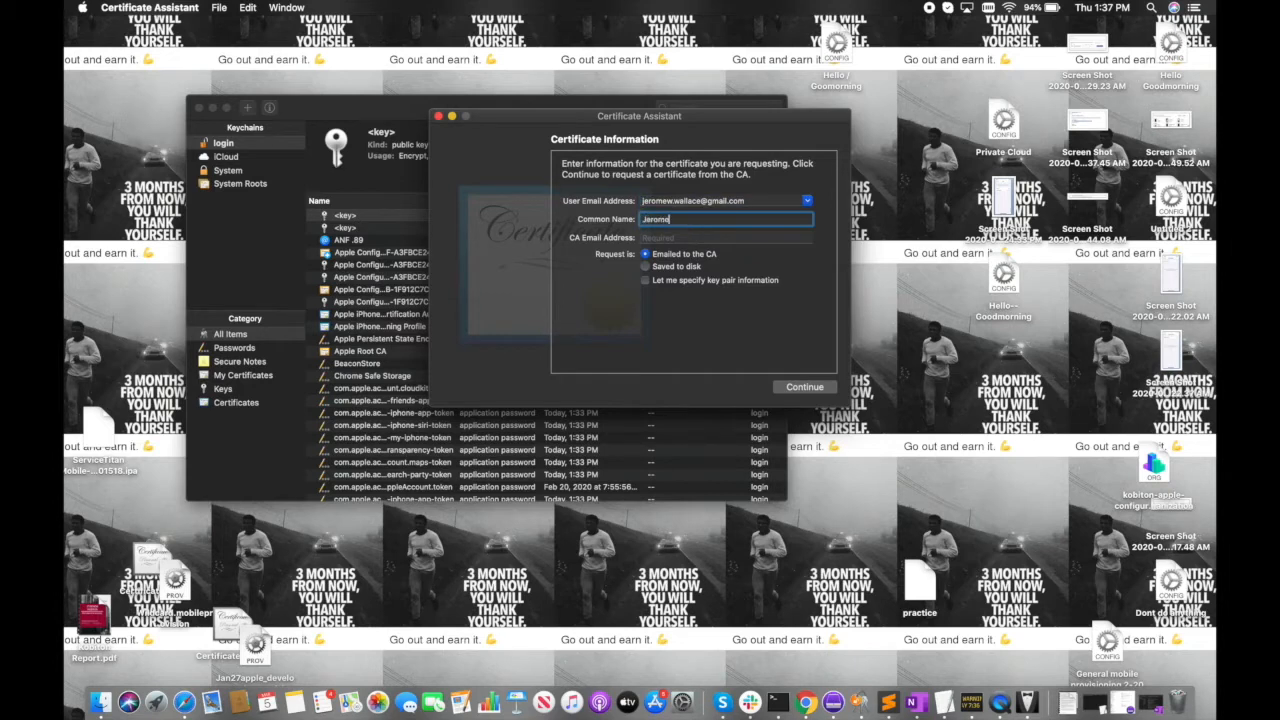
click(646, 266)
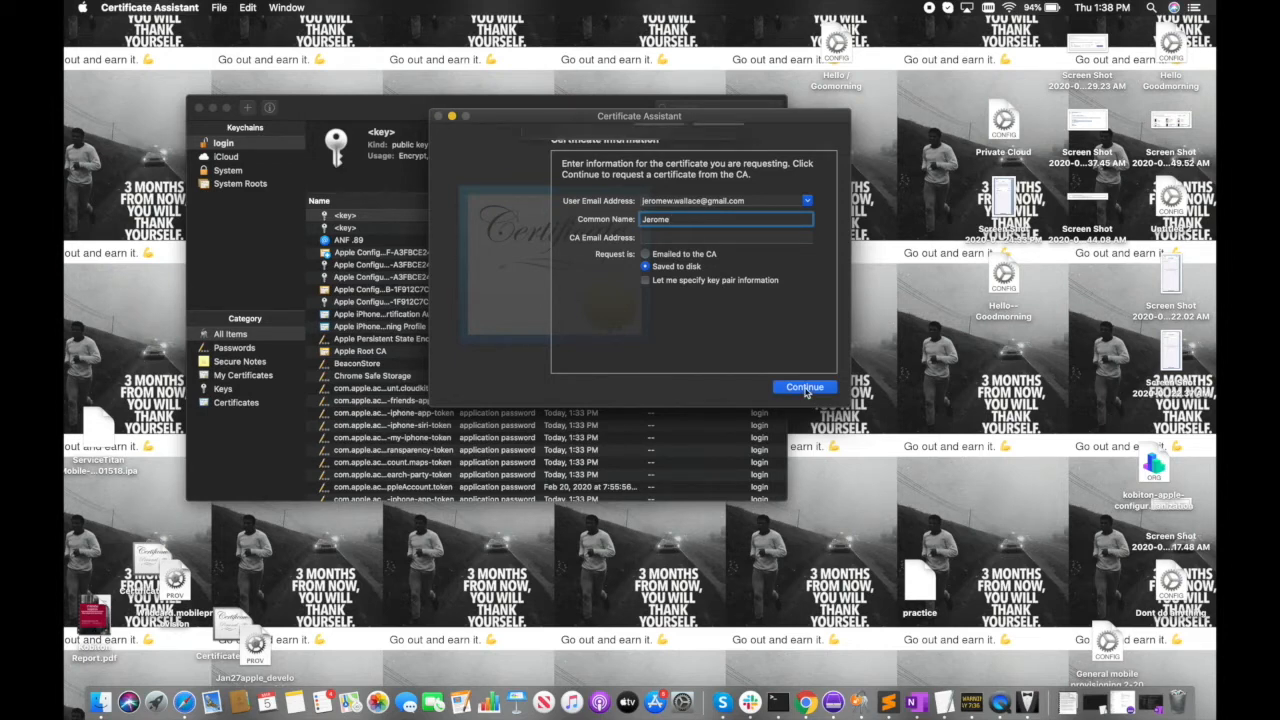
Save POCcustomers.certSigningRequest to the Desktop and return to the Apple upload page.
click(804, 387)
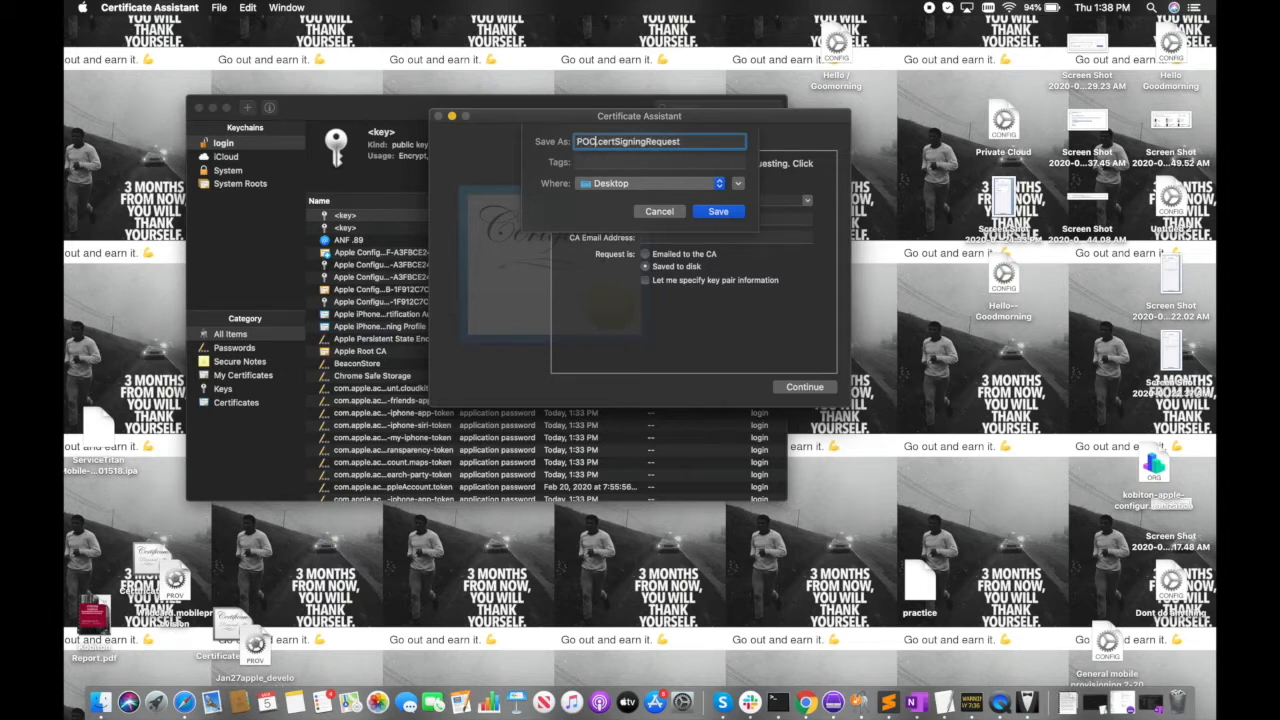
text(customers)
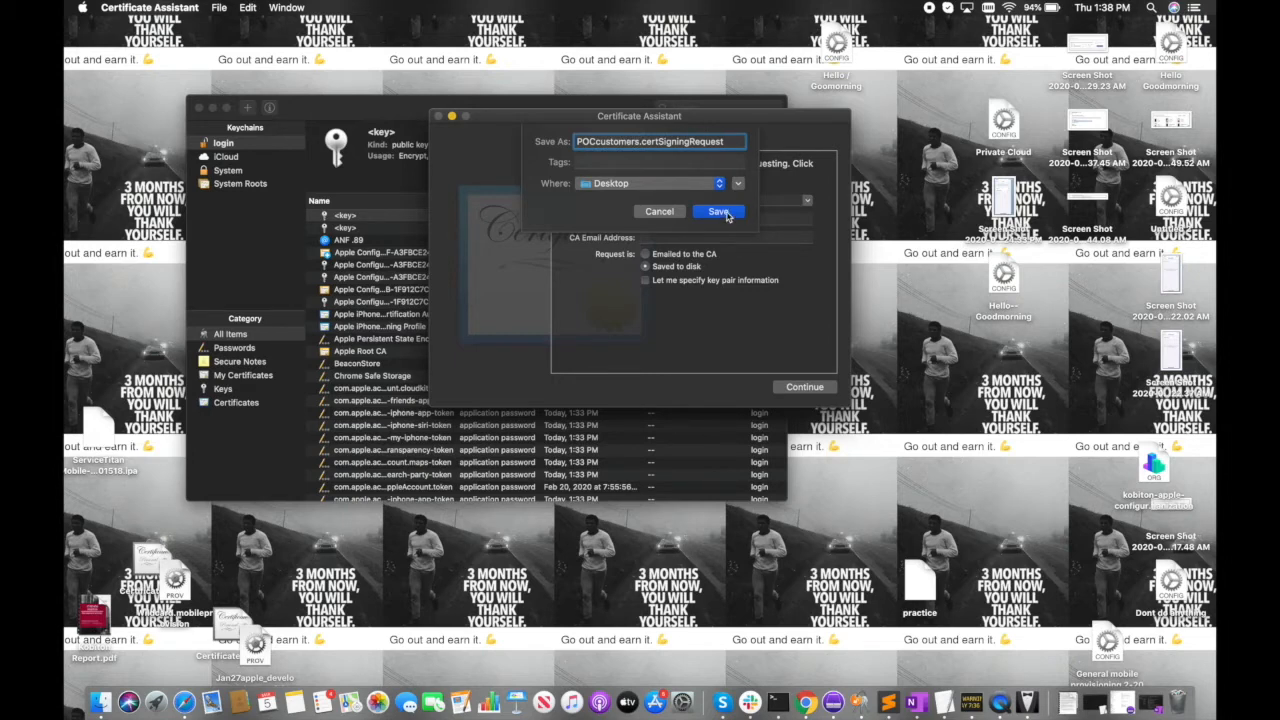
click(718, 211)
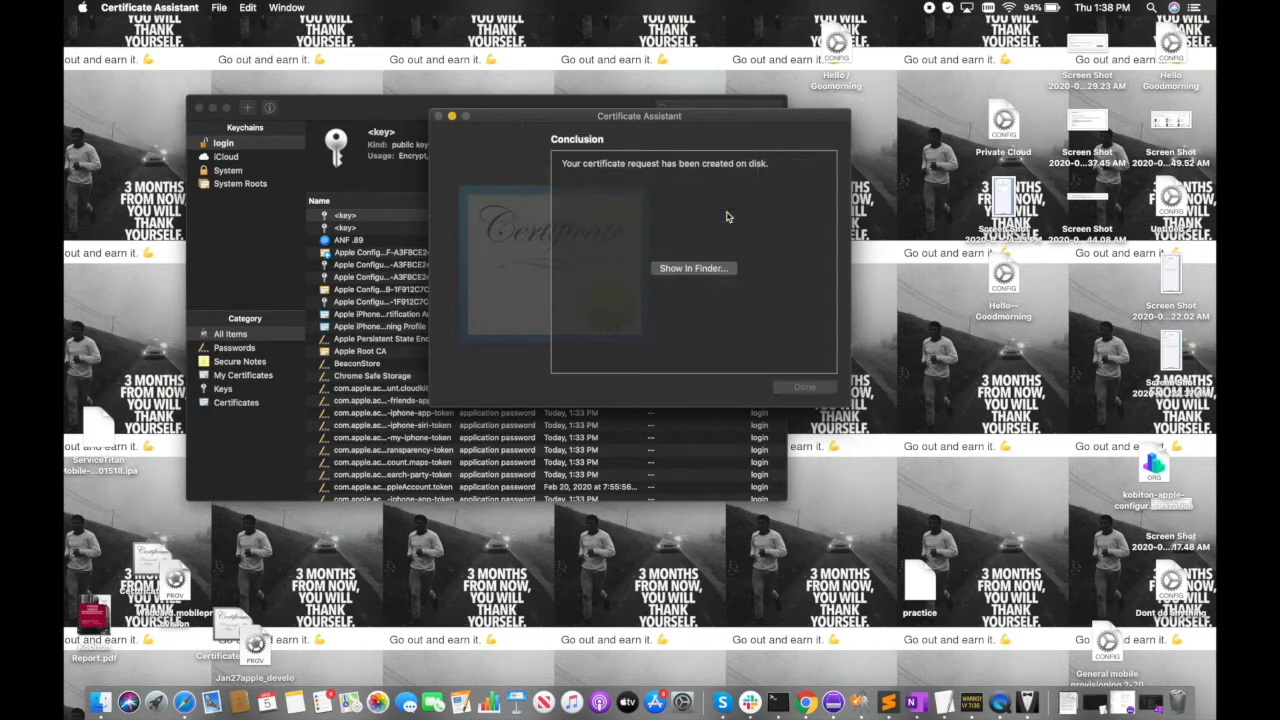
click(692, 268)
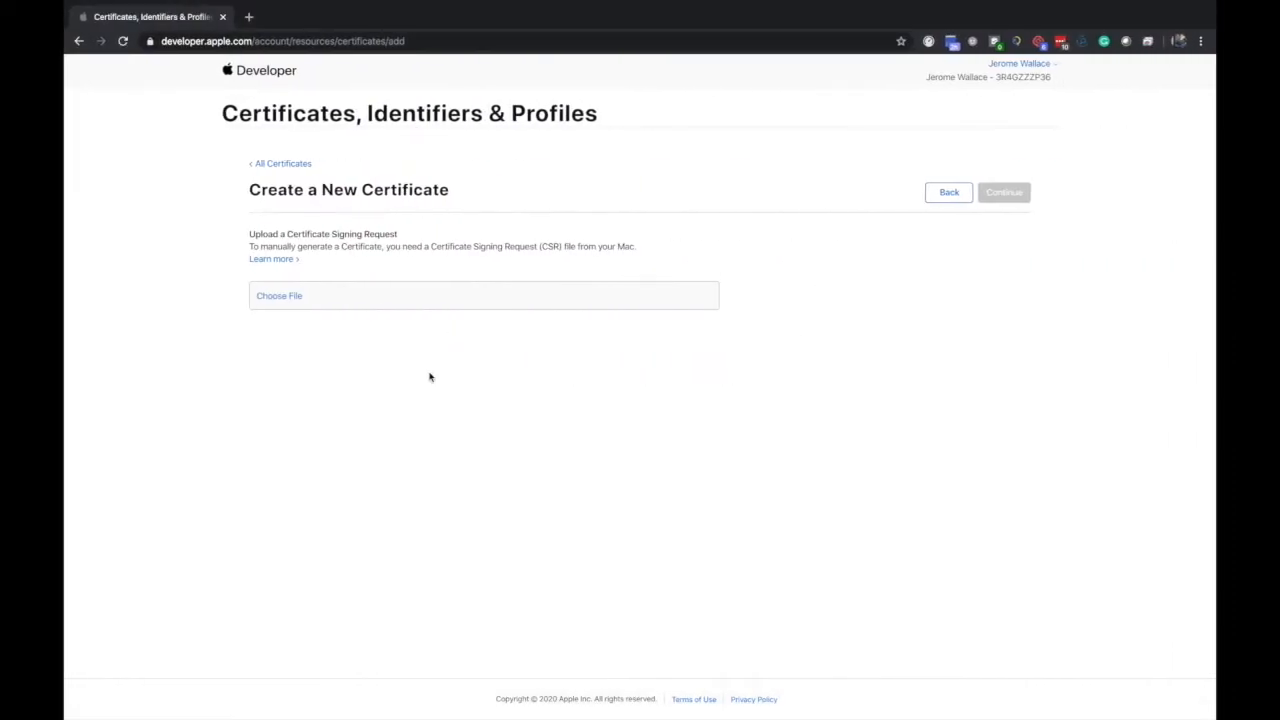
Upload POCcustomers.certSigningRequest from the Desktop to create the iOS Development certificate.
click(279, 295)
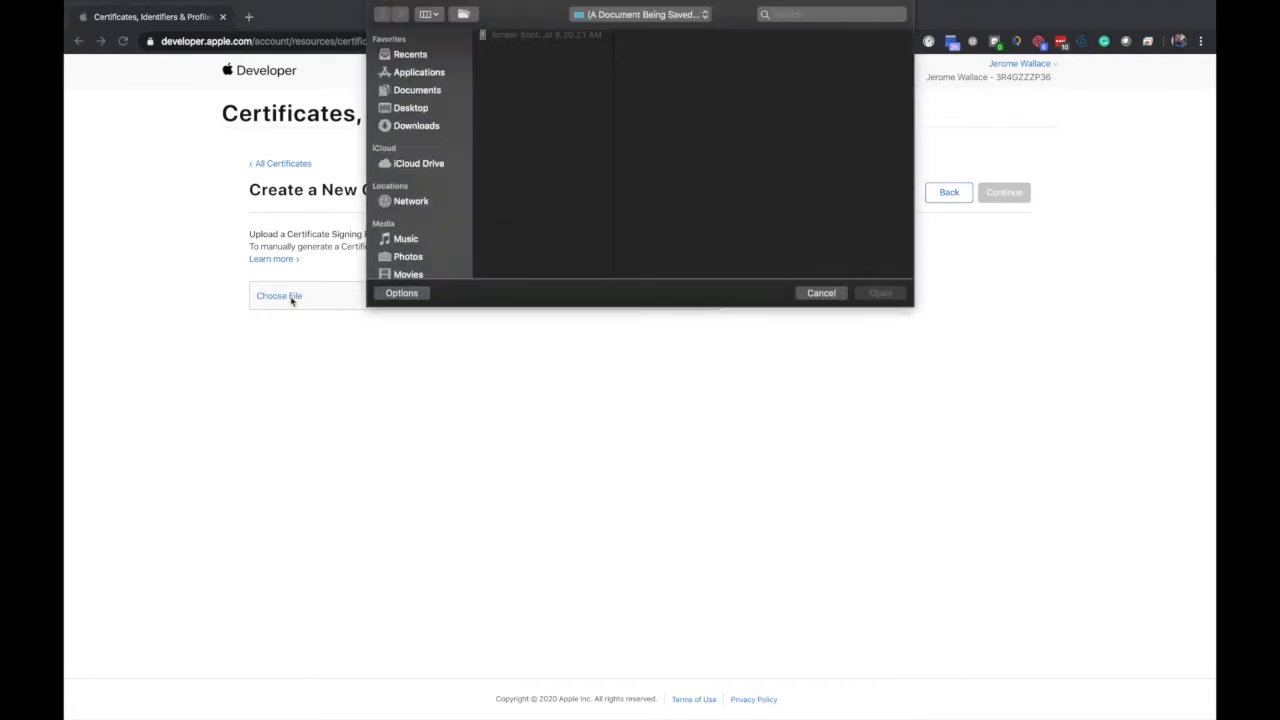
click(410, 107)
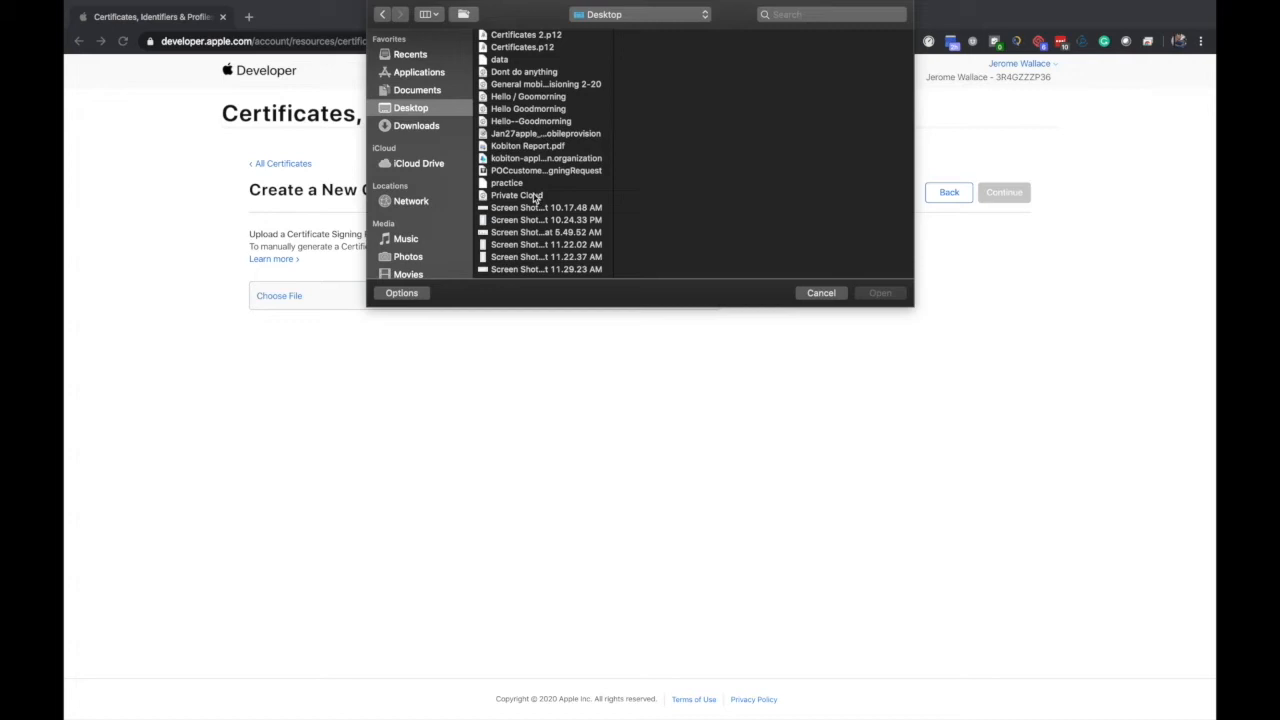
scroll(down, 3)
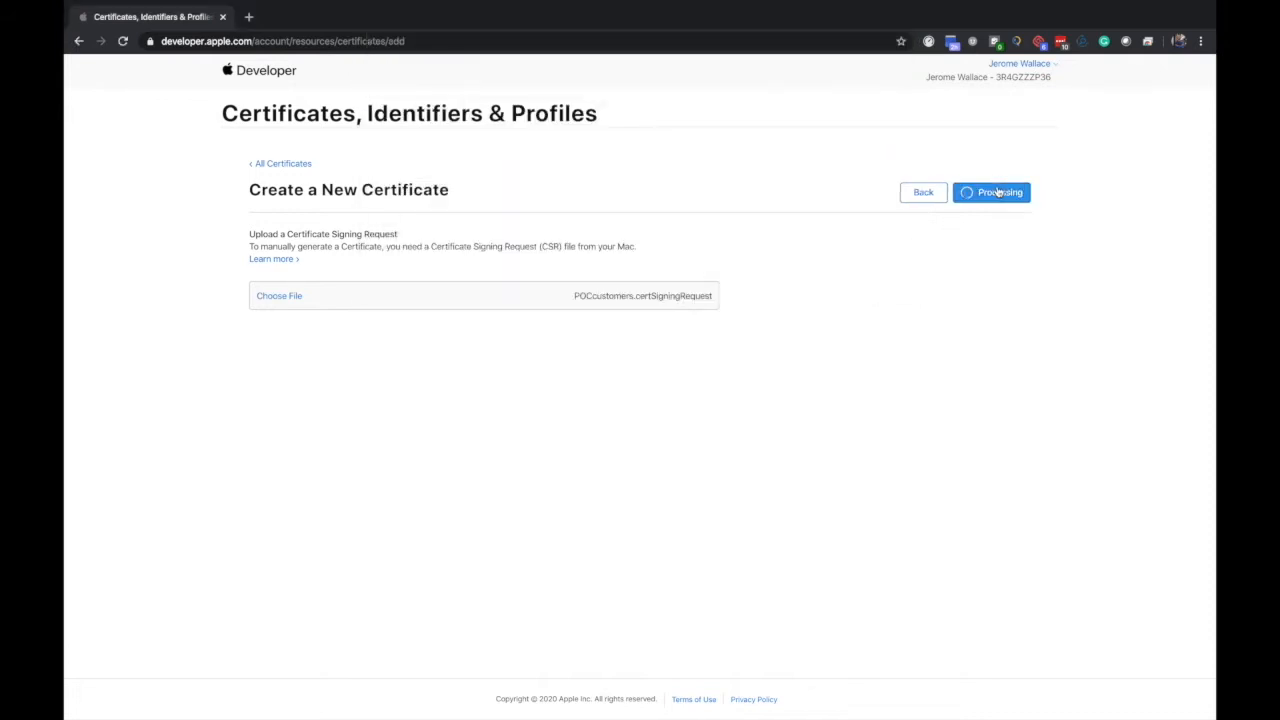
click(991, 192)
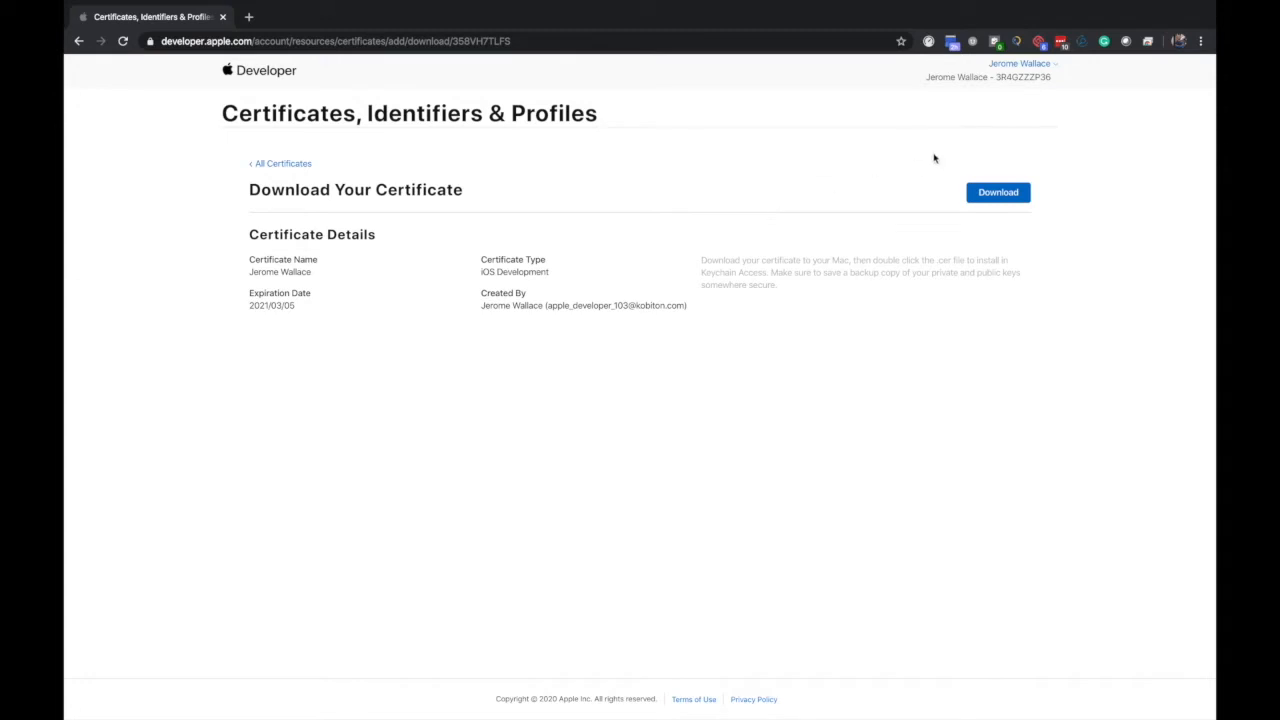
Download ios_development.cer and bring up its options in the download bar.
click(997, 192)
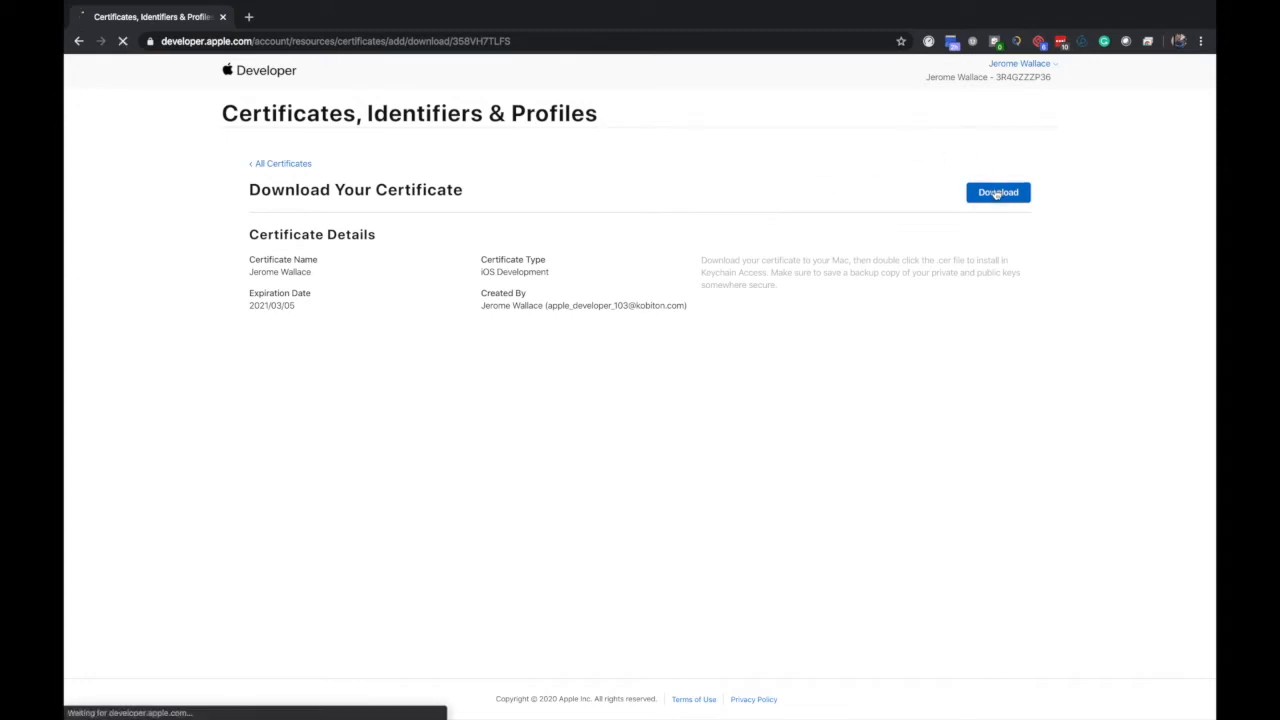
click(997, 192)
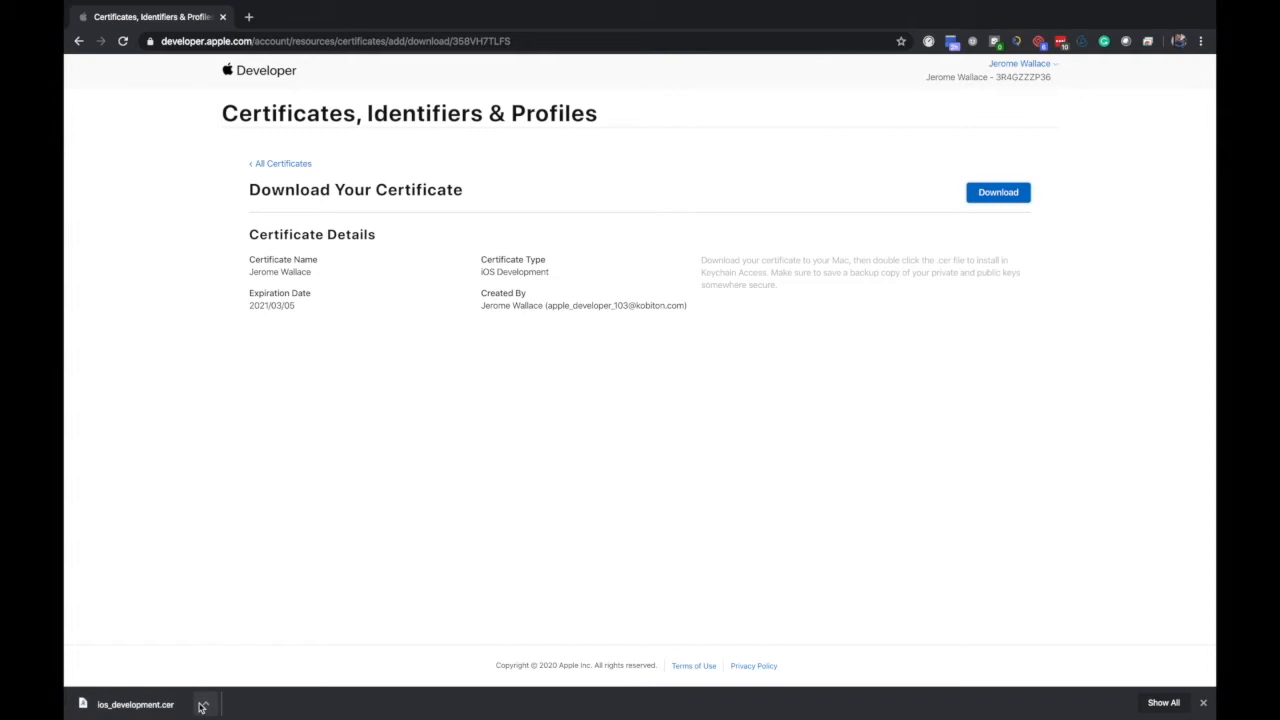
click(204, 704)
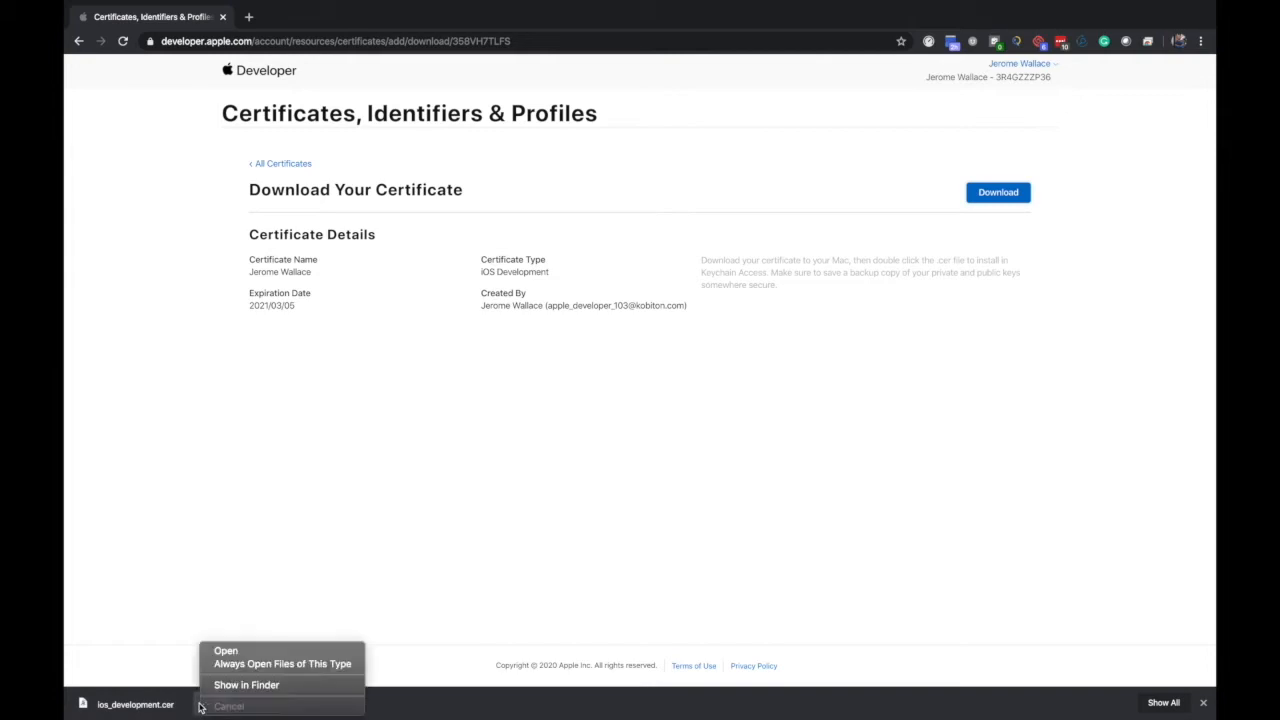
mouse_move(226, 651)
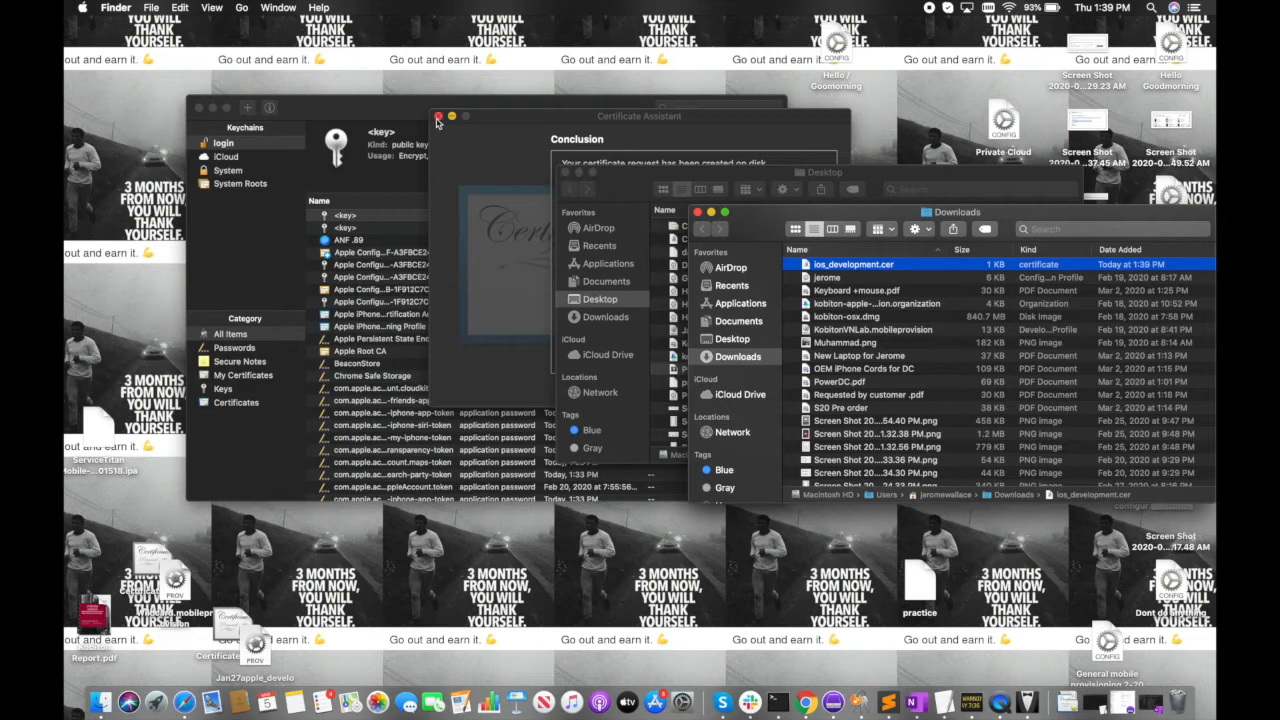
Expand the iPhone Developer certificate to reveal its private key and bring up its actions.
click(438, 116)
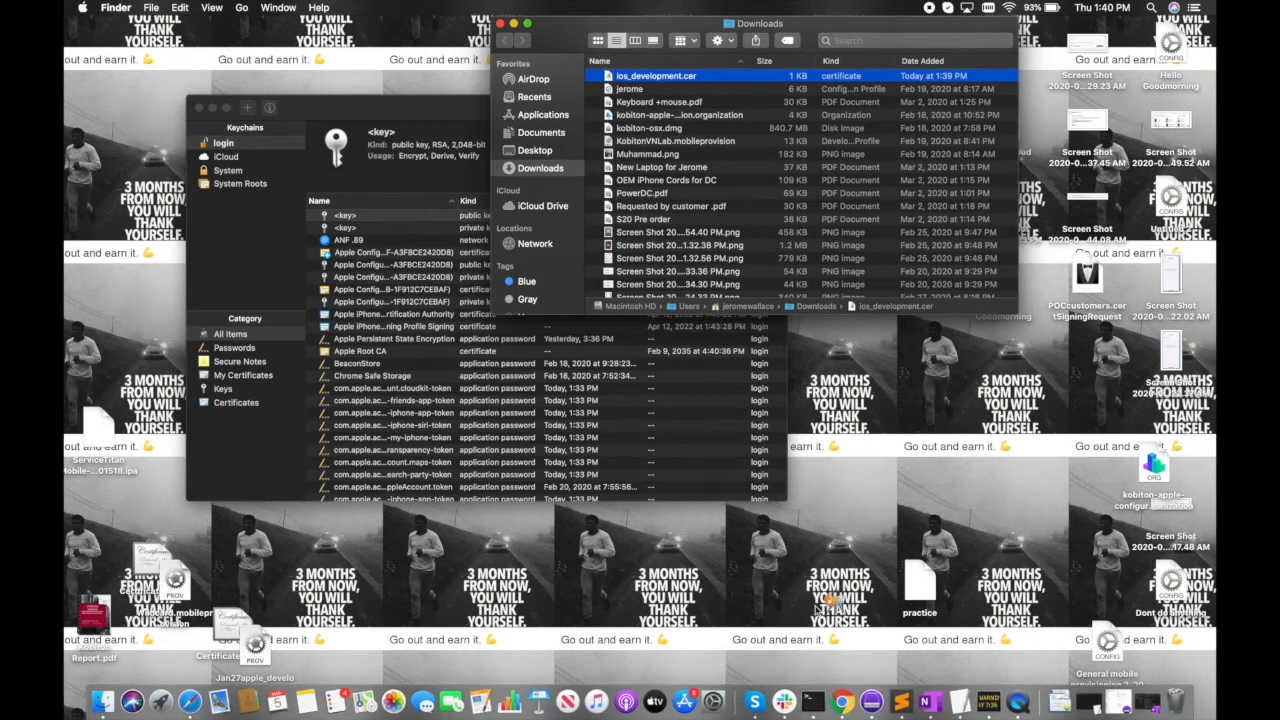
mouse_move(875, 702)
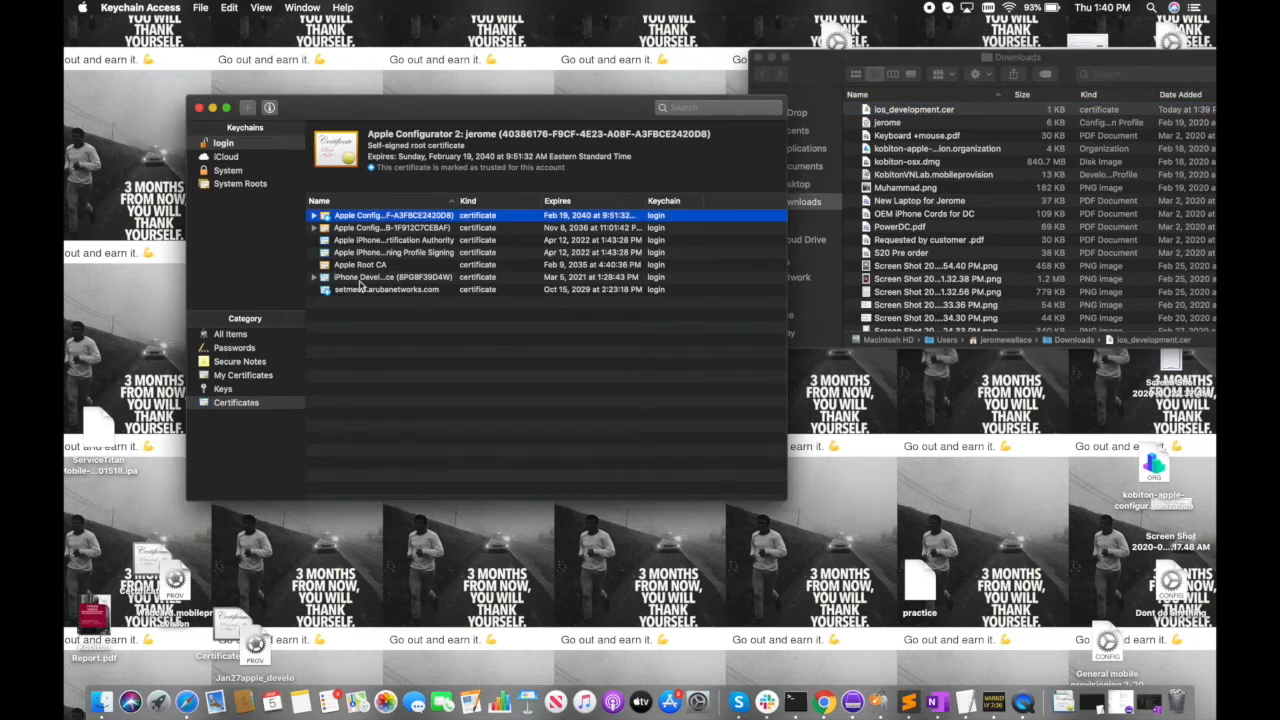
click(393, 277)
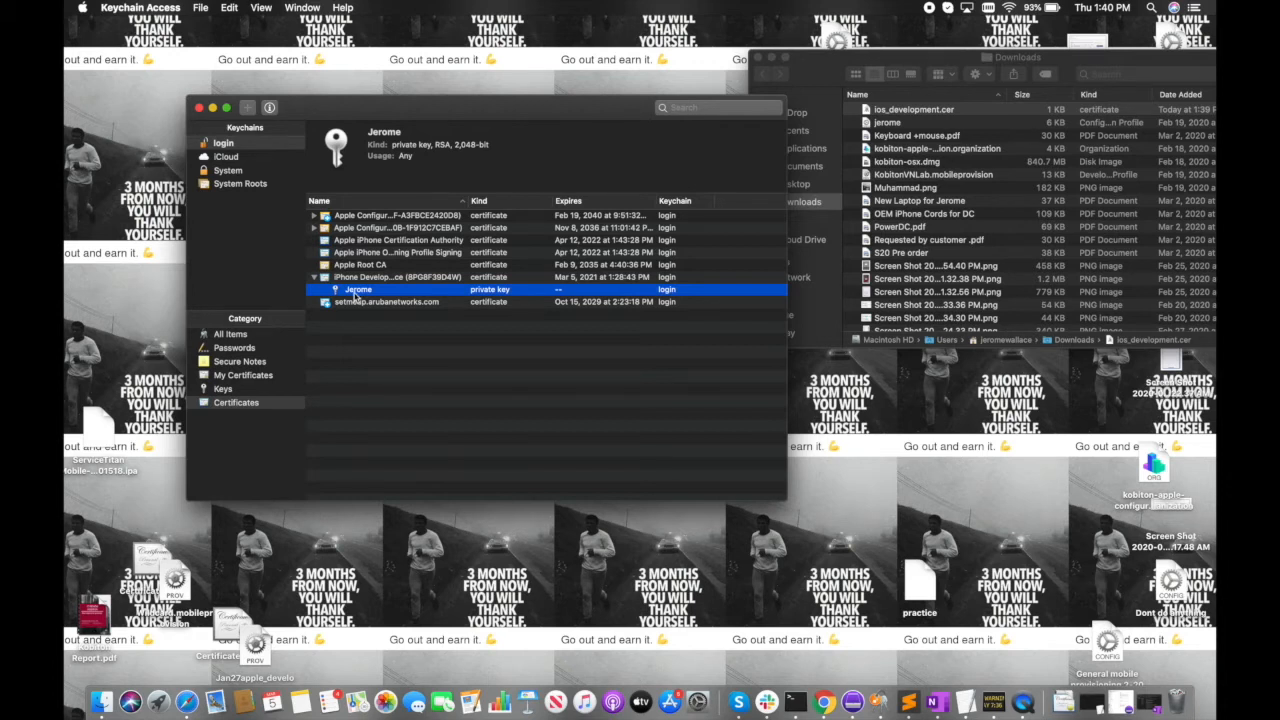
right_click(395, 277)
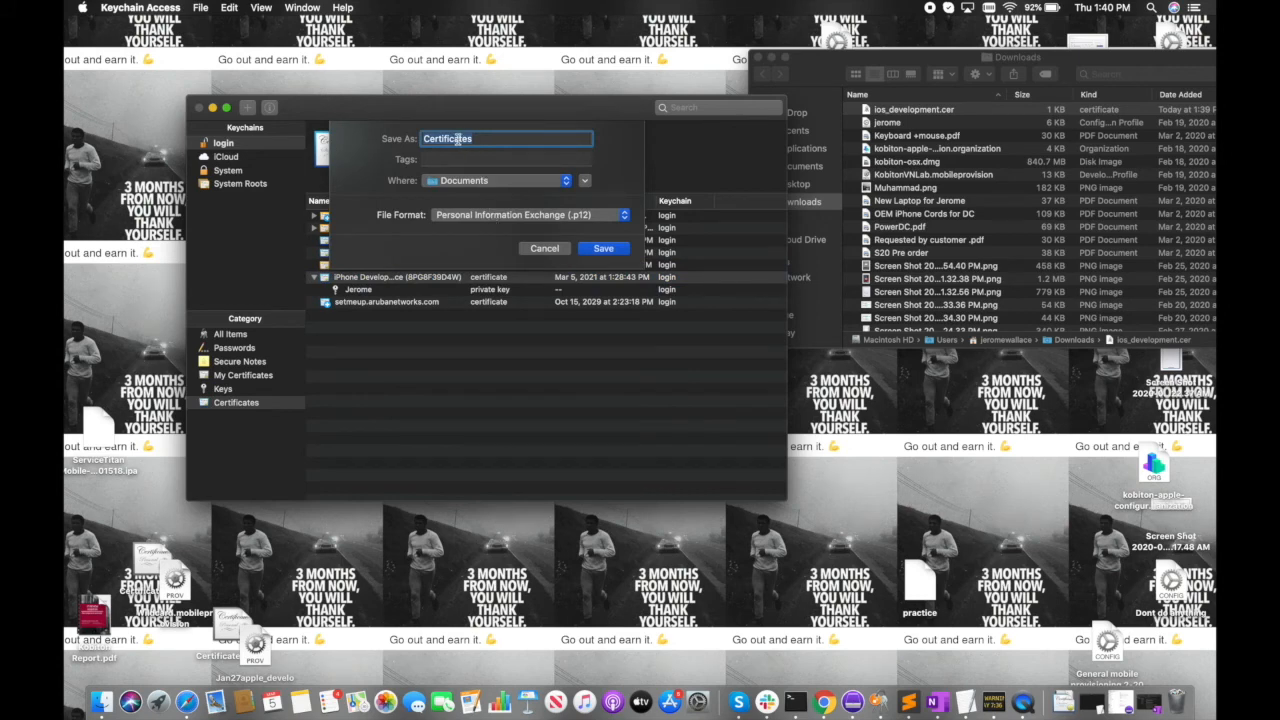
Export the private key as POCcustomers.p12 in Documents.
text(PO)
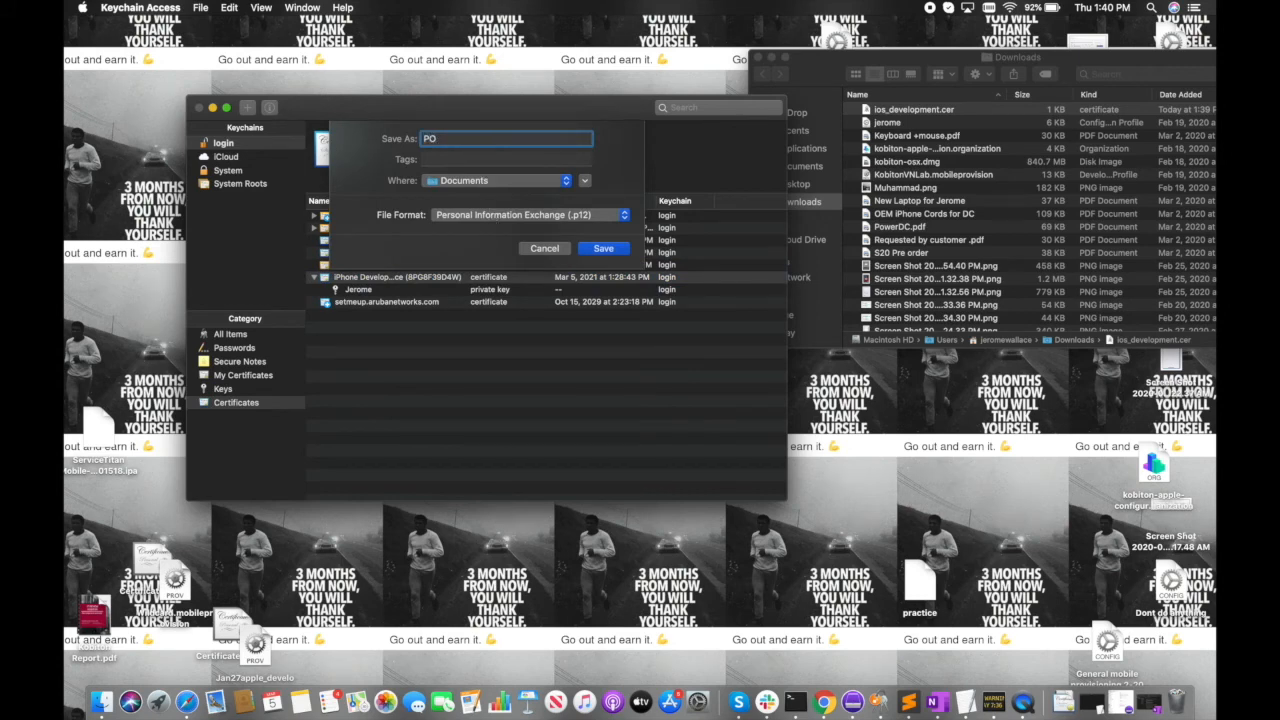
text(C)
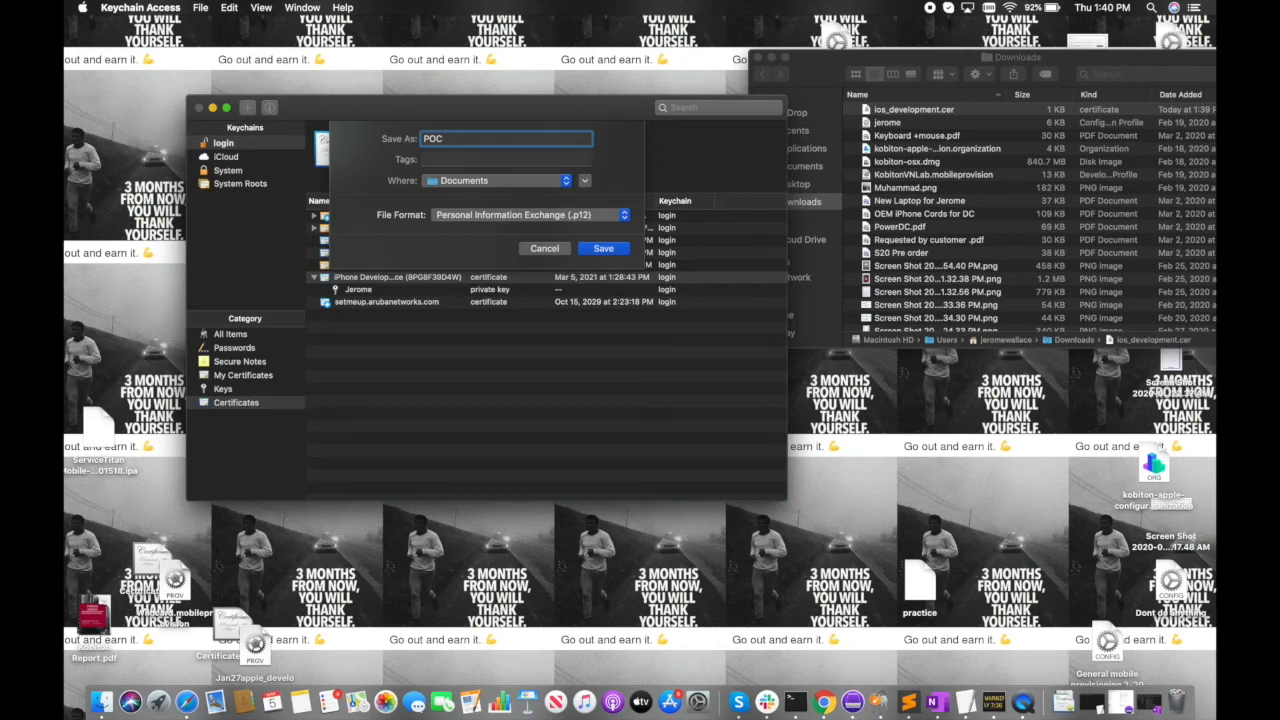
text(customers)
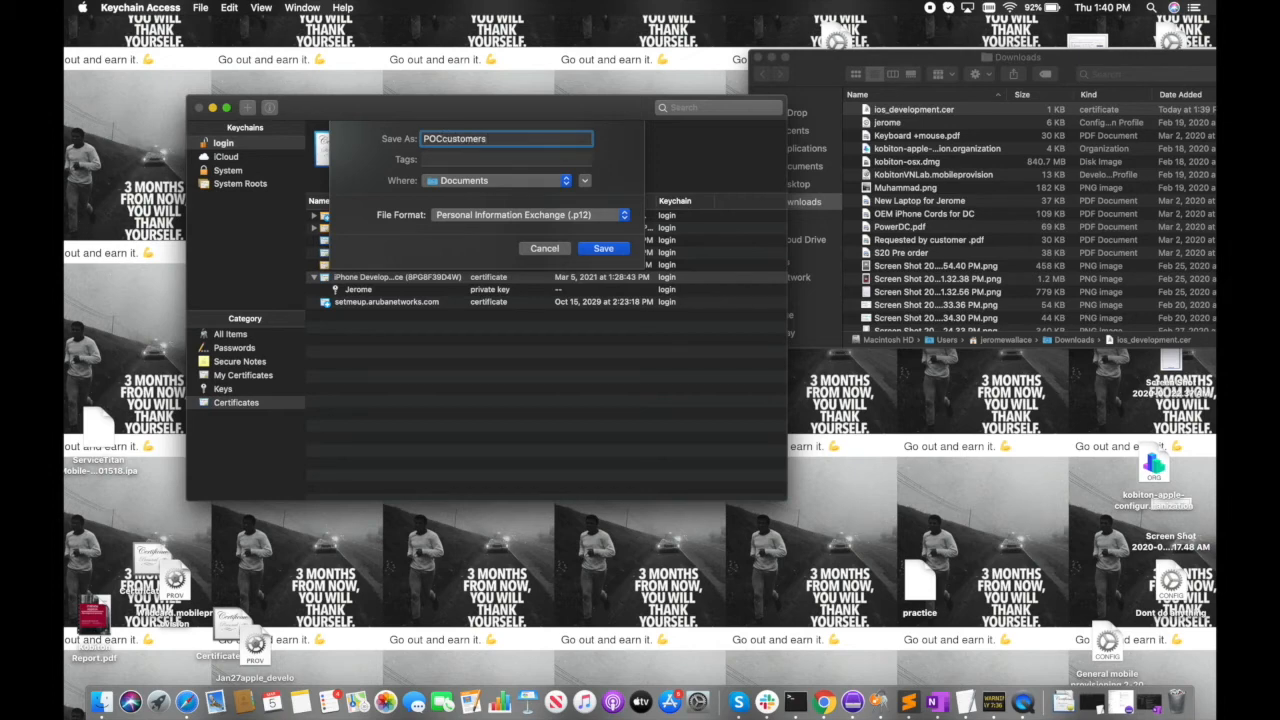
click(603, 248)
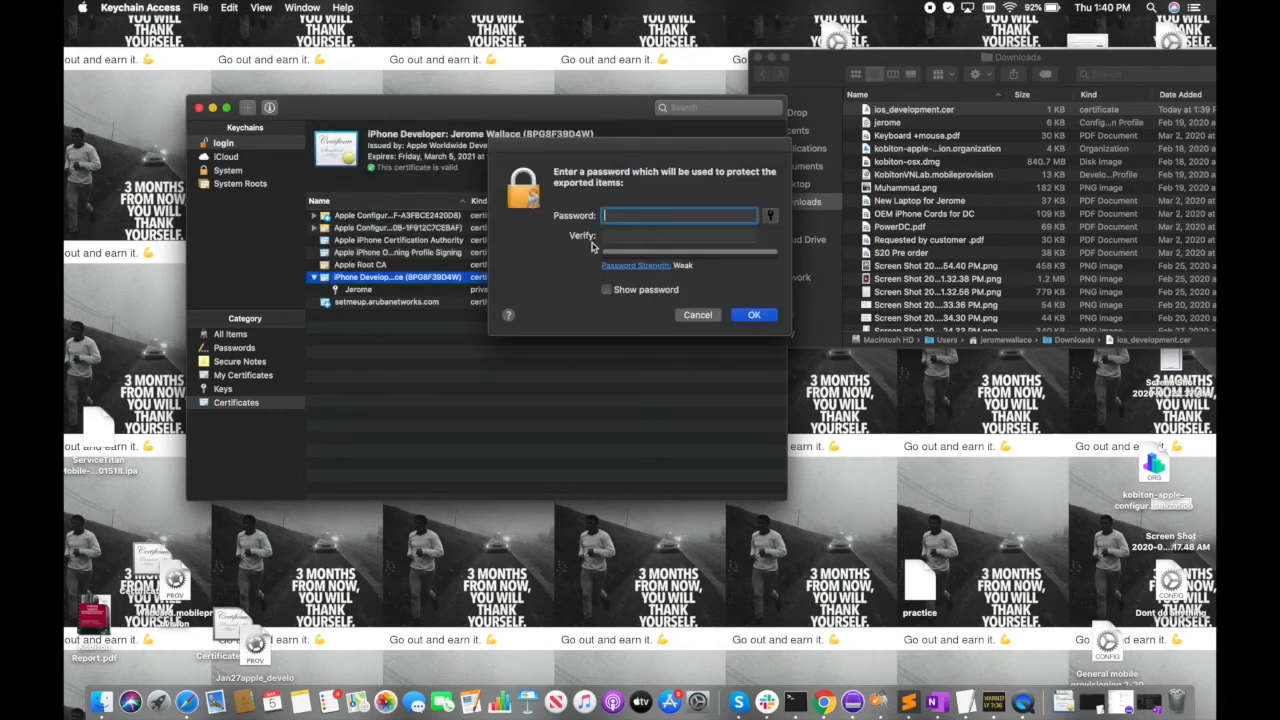
Confirm the export password and allow access with the login keychain password.
click(754, 315)
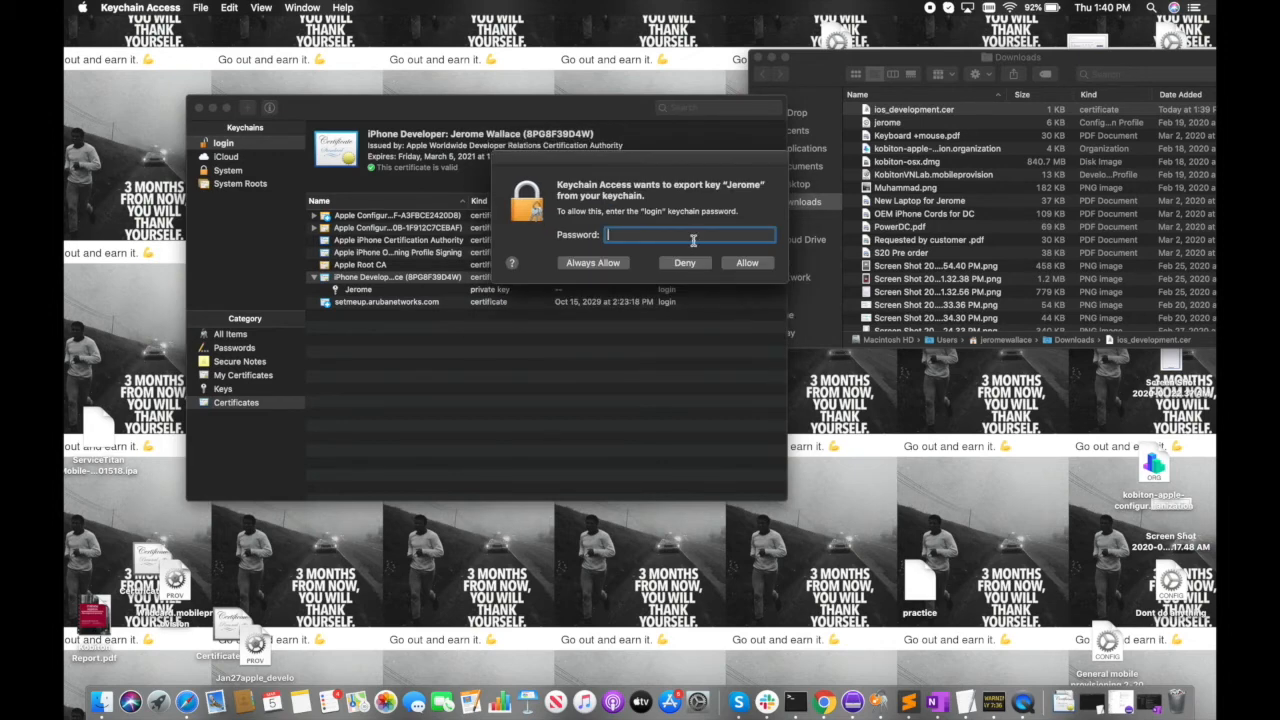
text(••)
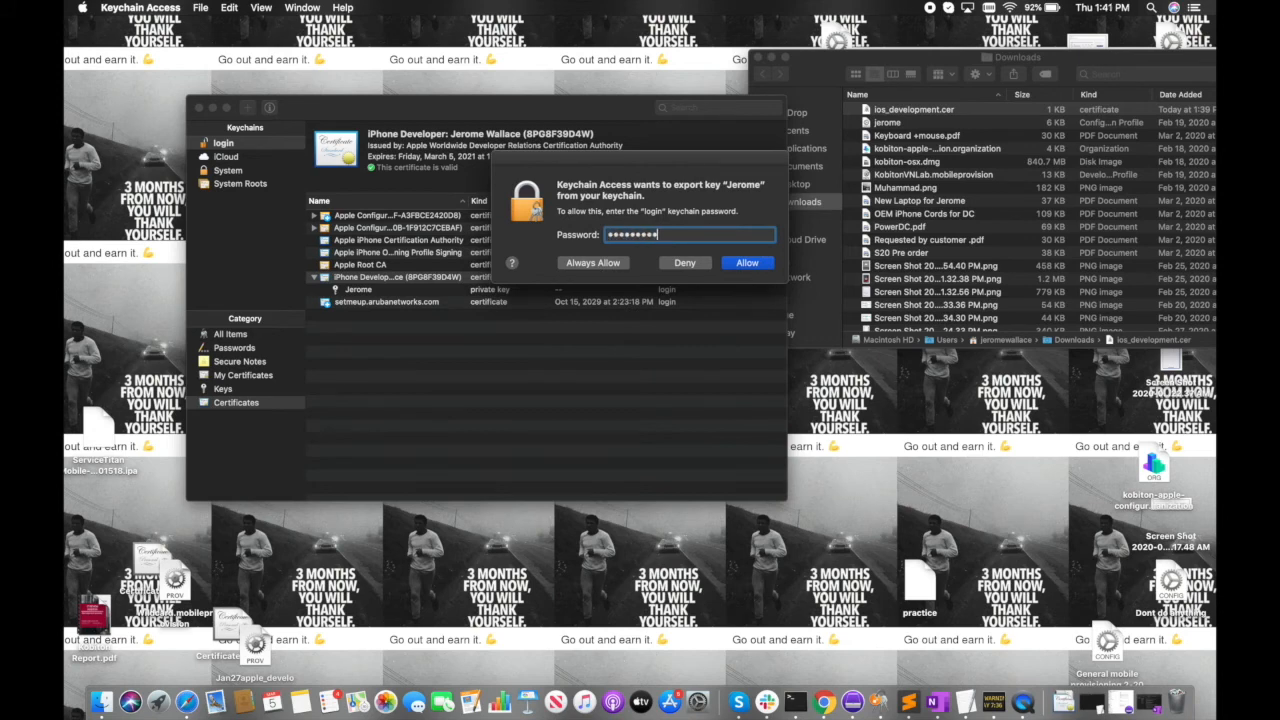
click(747, 262)
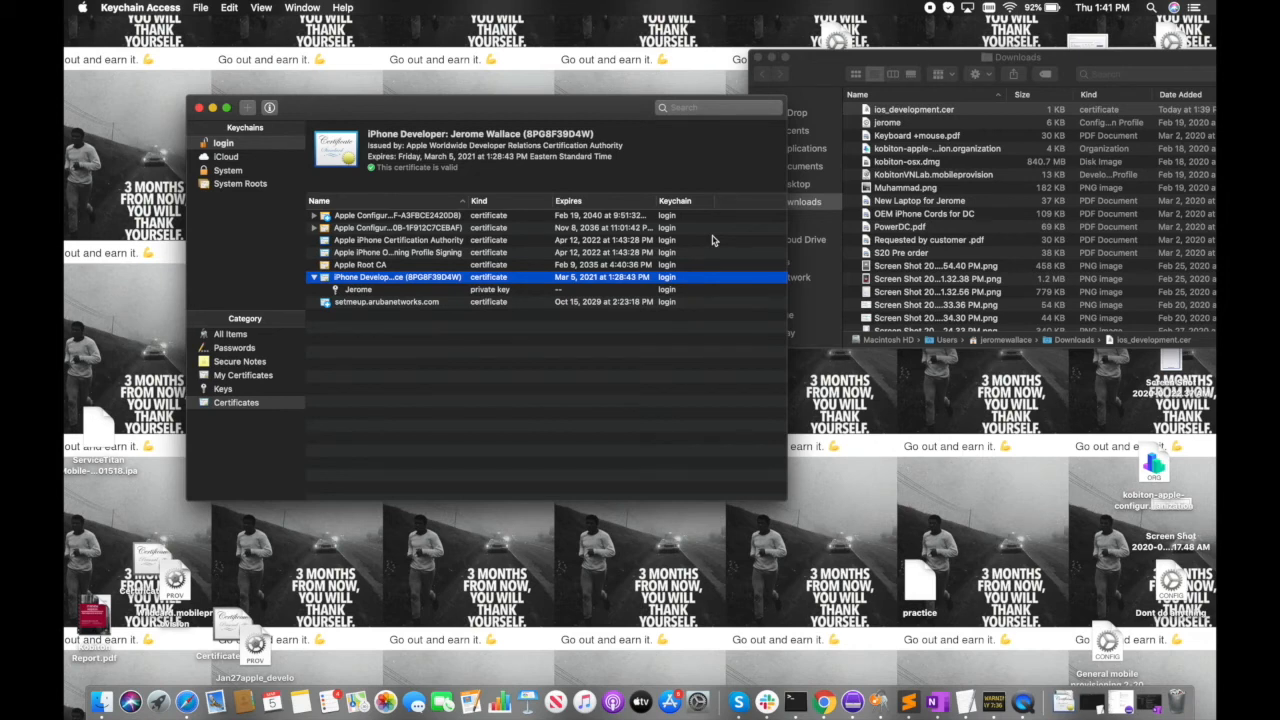
mouse_move(651, 283)
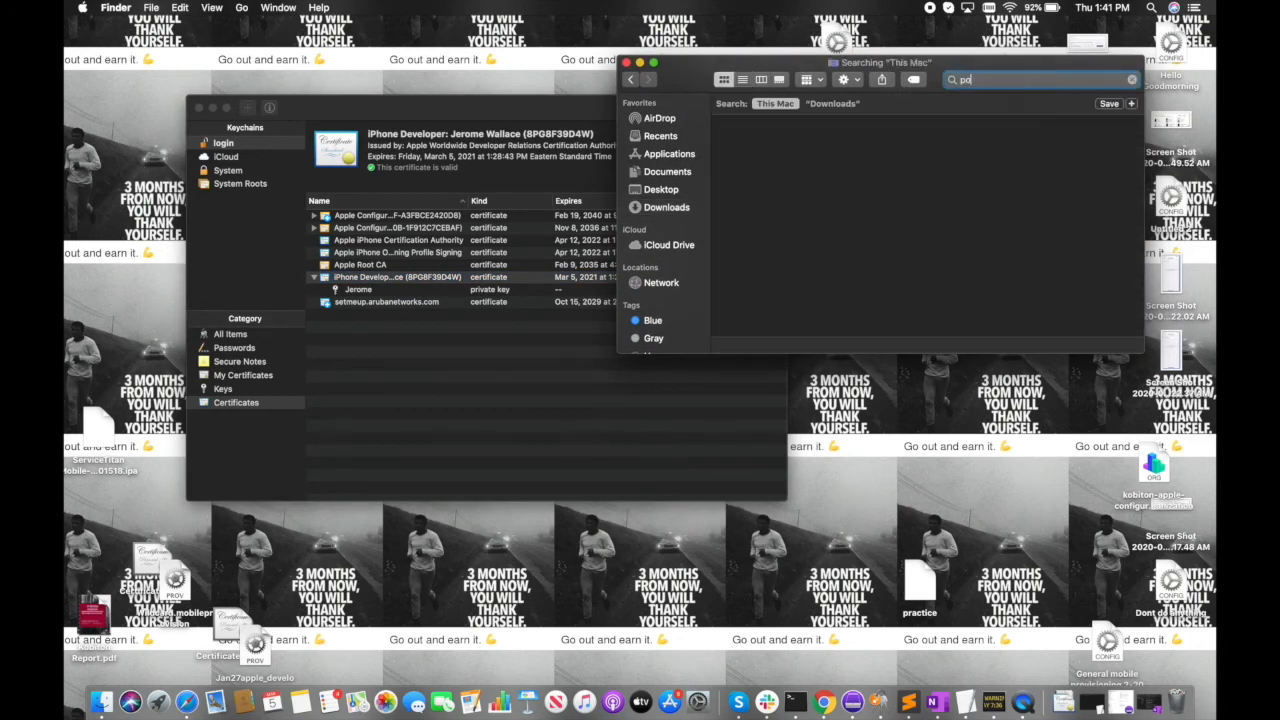
Search Finder for 'poc' and view POCcustomers.p12's info, confirming a 3 KB file.
text(poc)
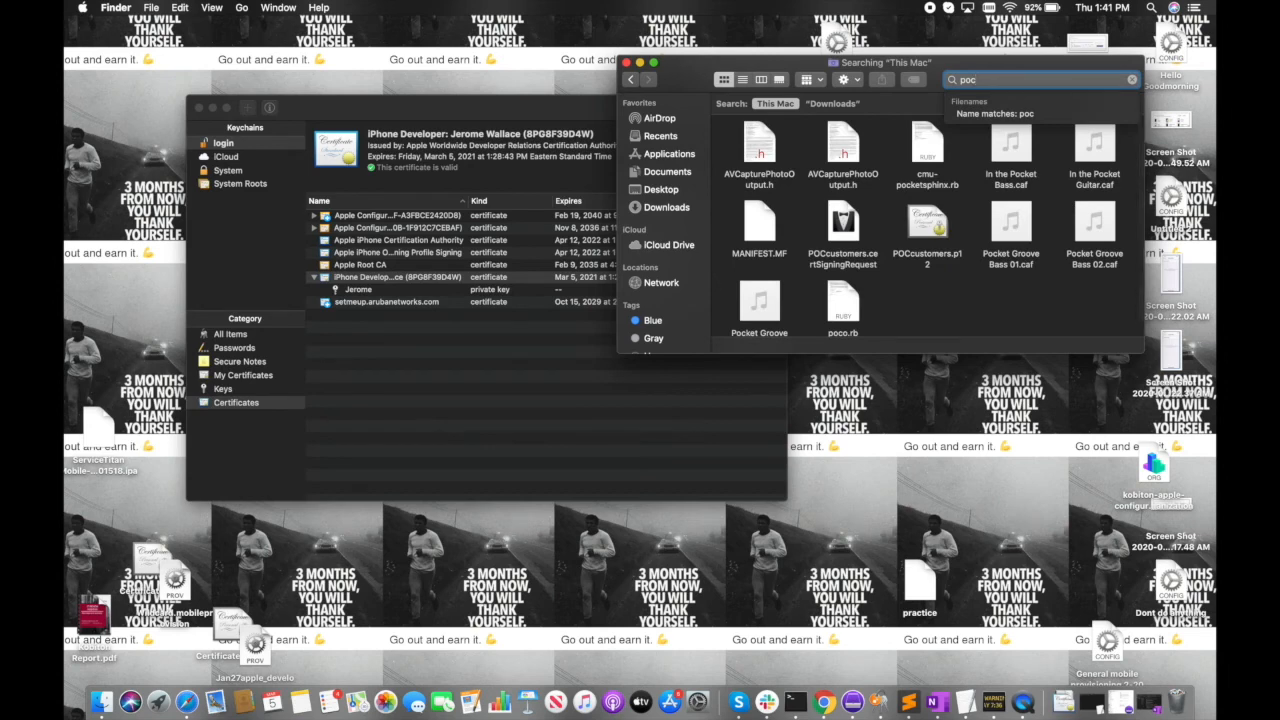
click(927, 225)
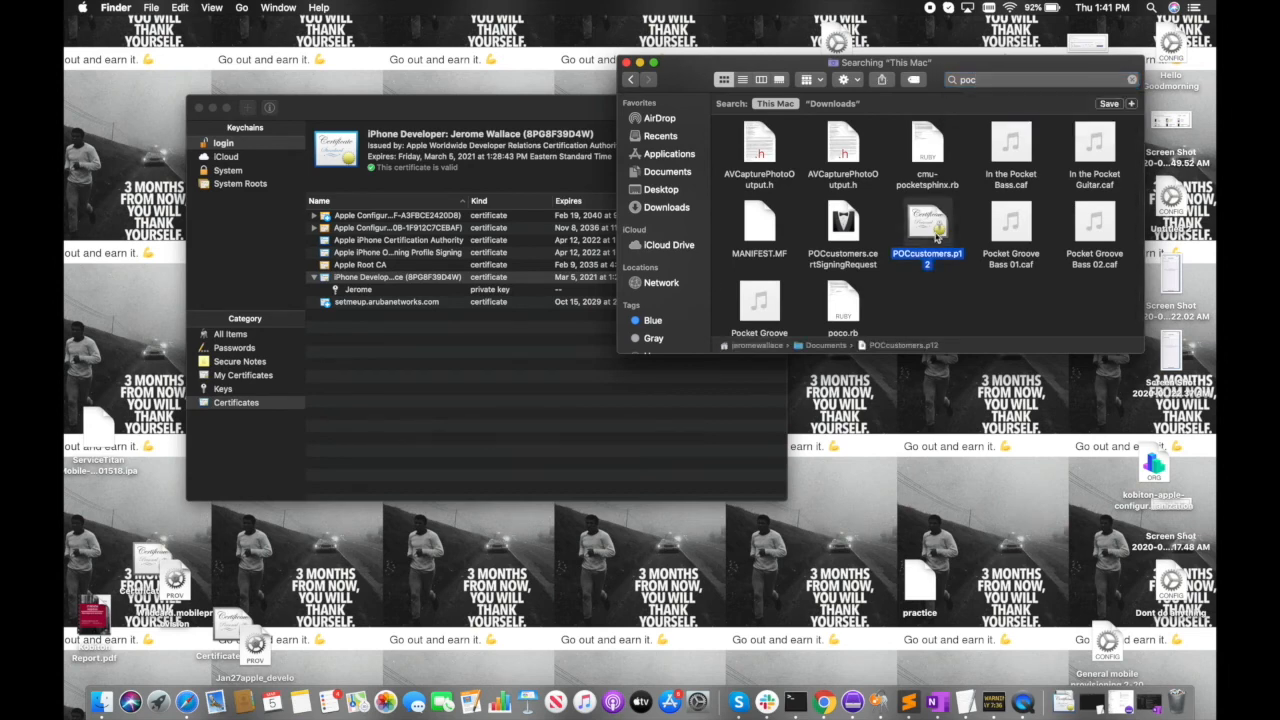
right_click(926, 230)
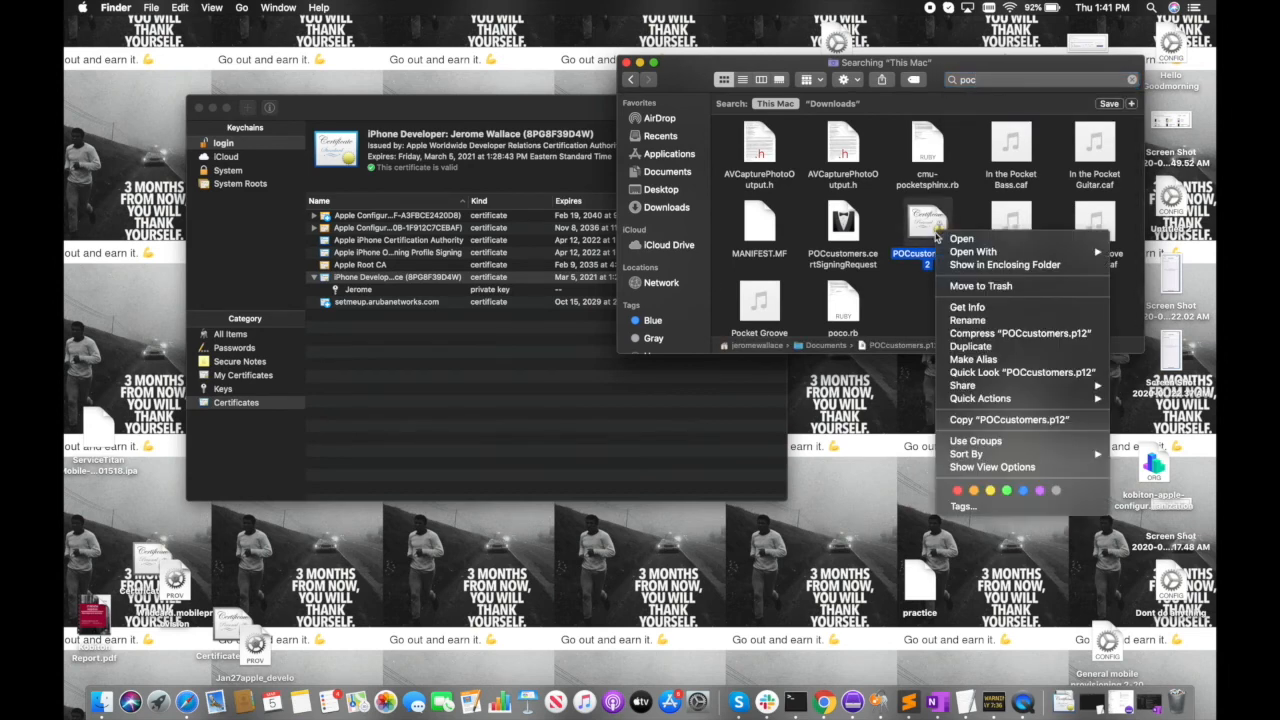
mouse_move(967, 307)
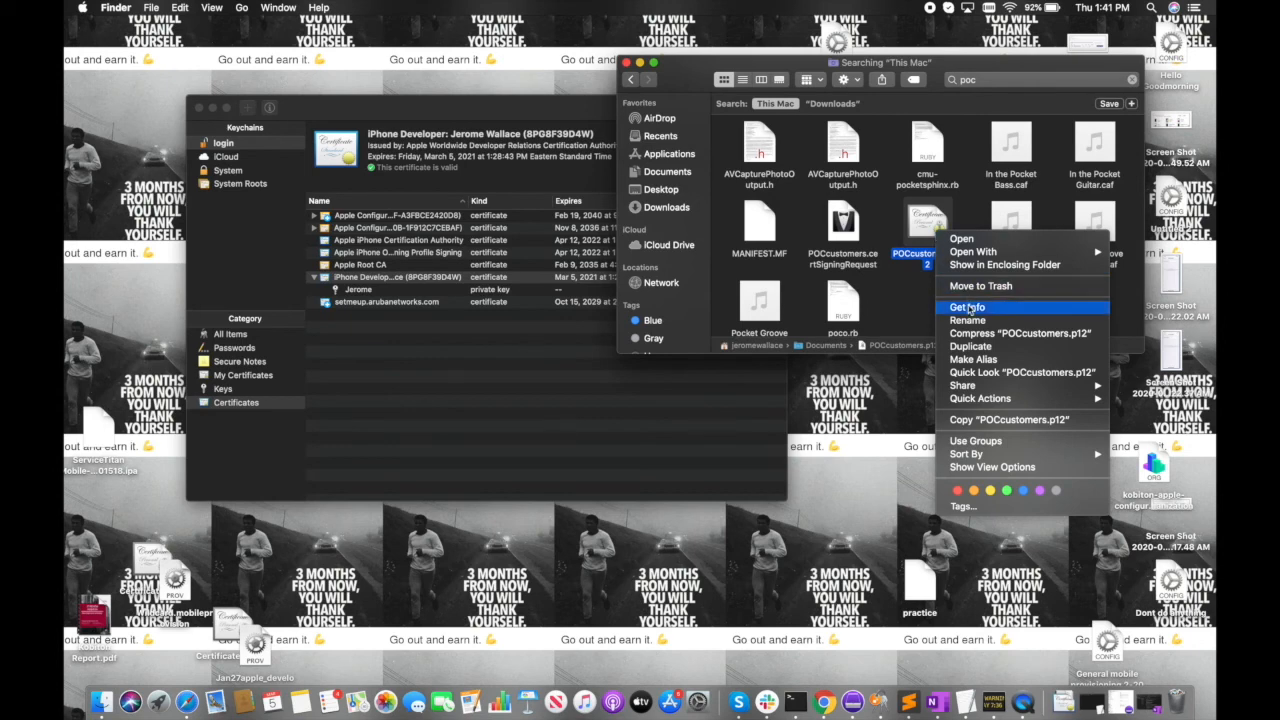
click(967, 307)
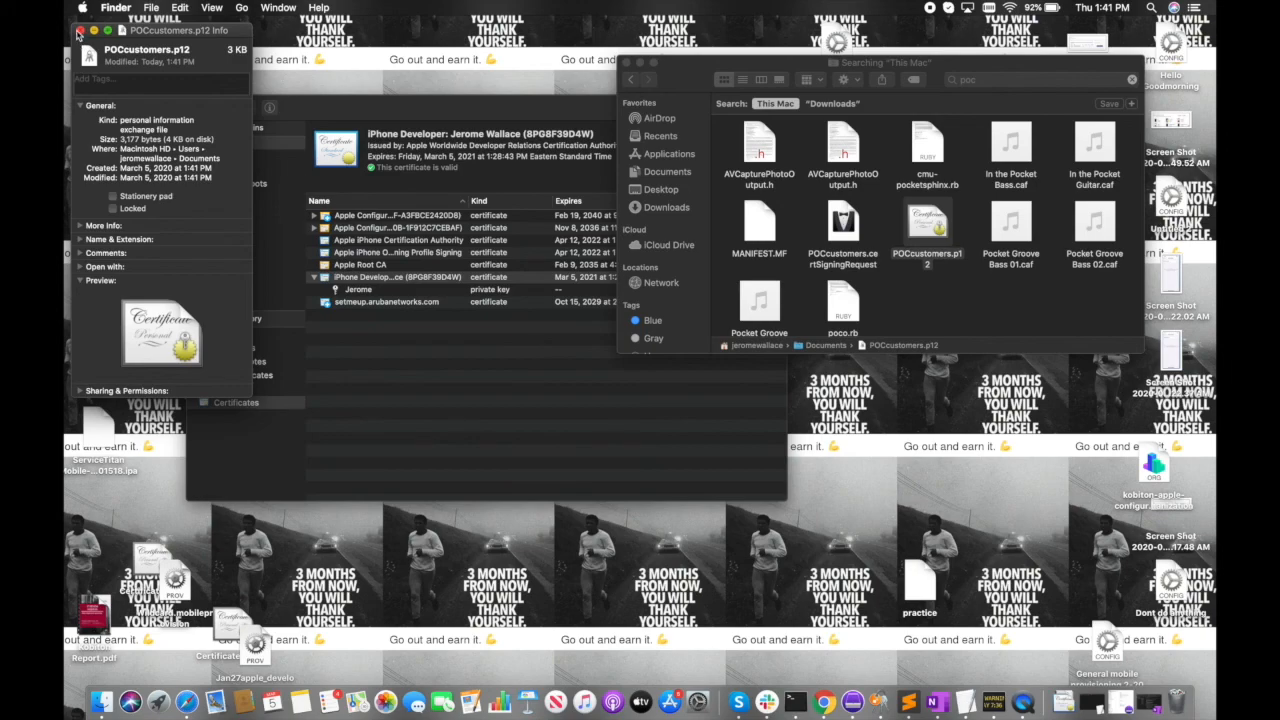
click(927, 230)
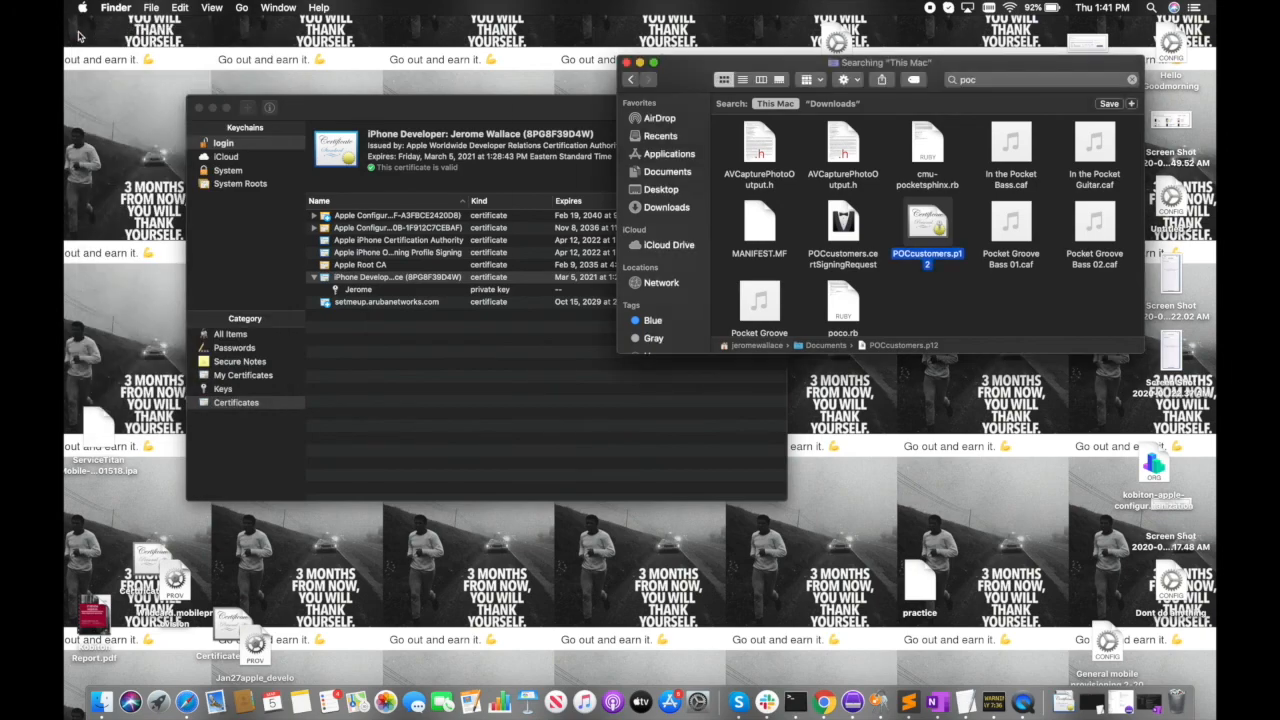